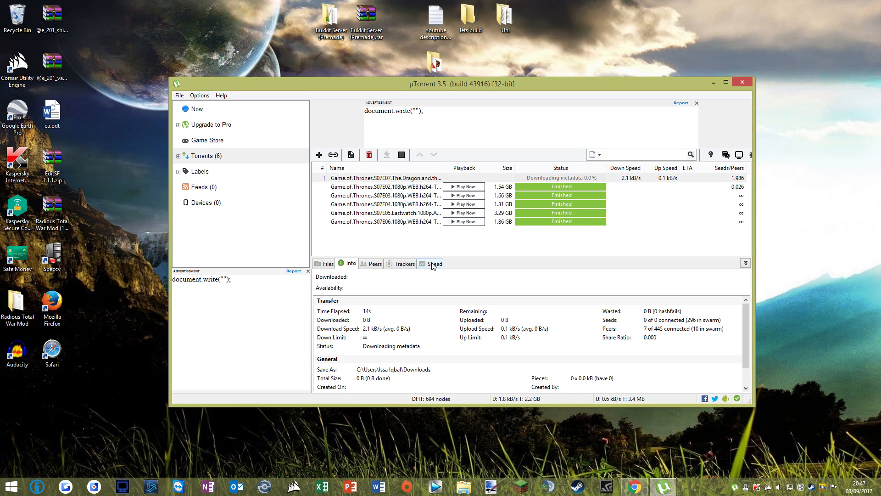
pyautogui.moveTo(709, 235)
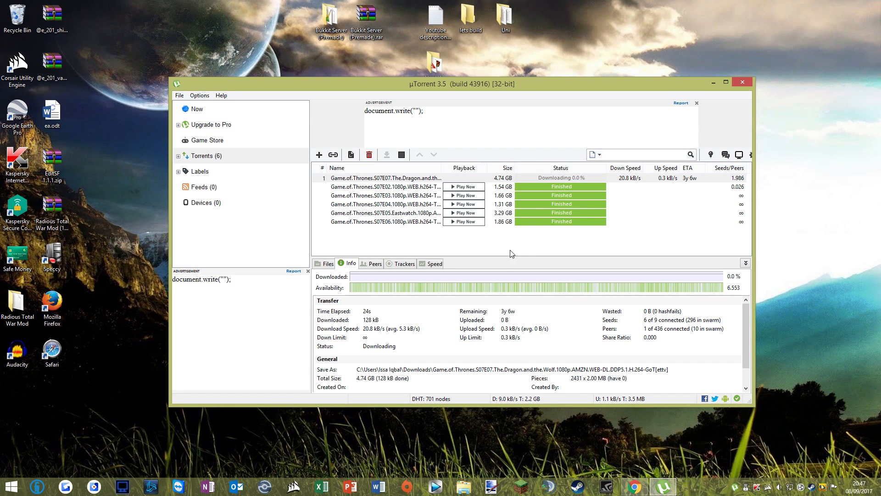
# Copy the selected public tracker list from the Torrent Tracker List 2016 article in Chrome
pyautogui.click(634, 486)
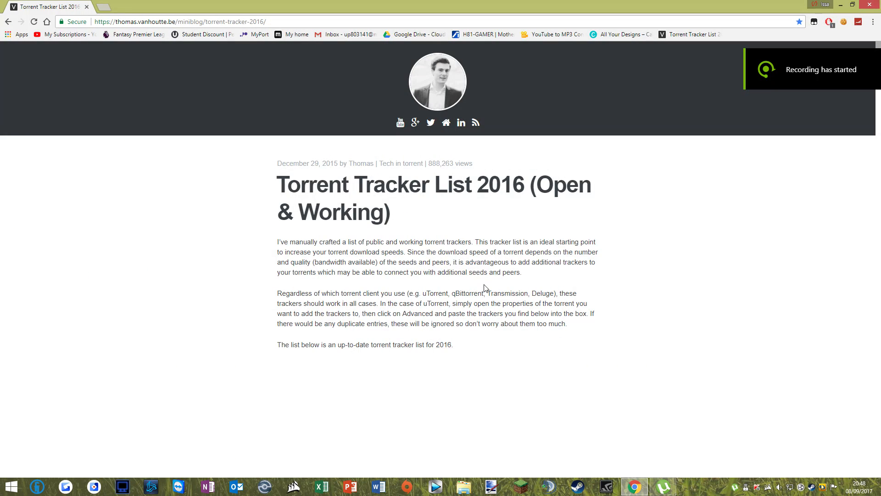
pyautogui.moveTo(473, 273)
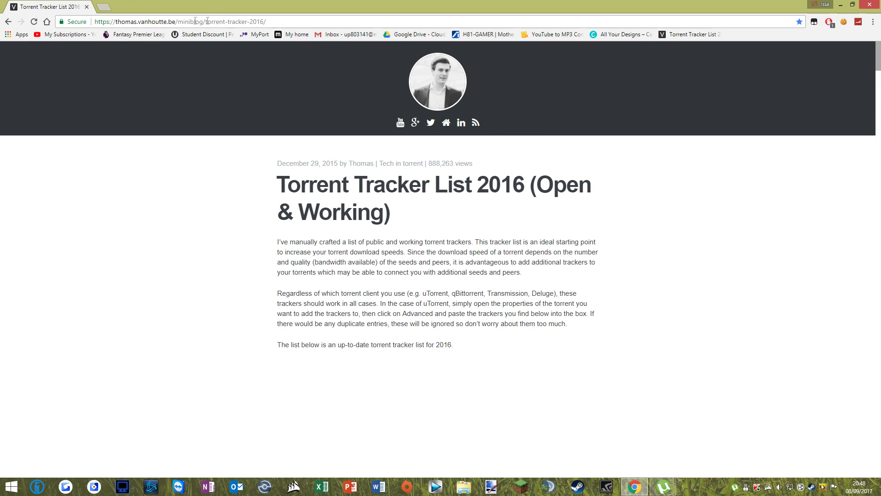
pyautogui.moveTo(531, 206)
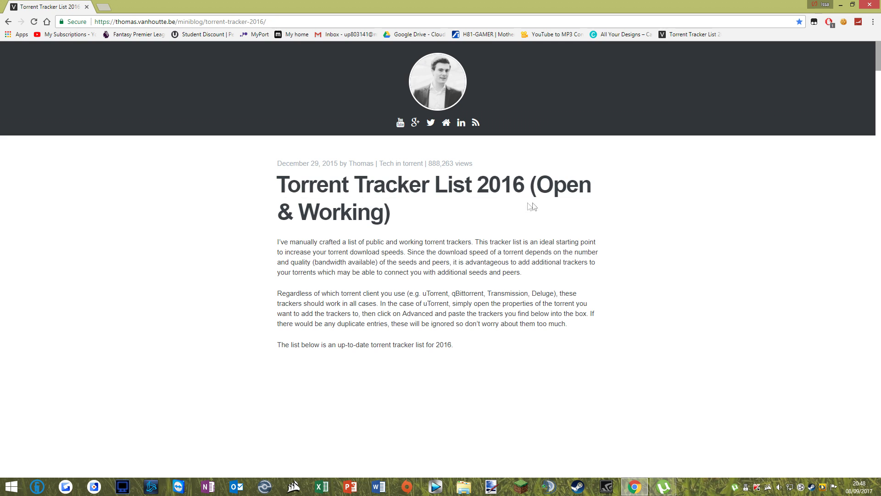
pyautogui.scroll(-3)
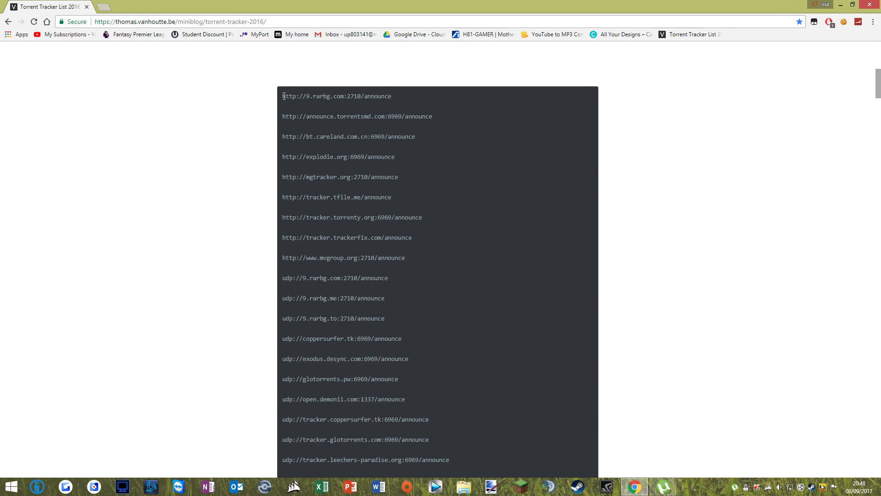
pyautogui.scroll(-3)
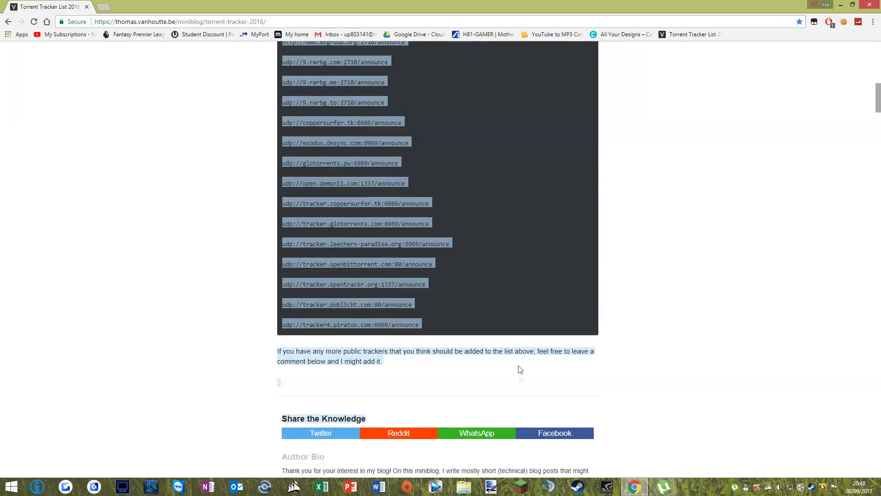
pyautogui.rightClick(379, 218)
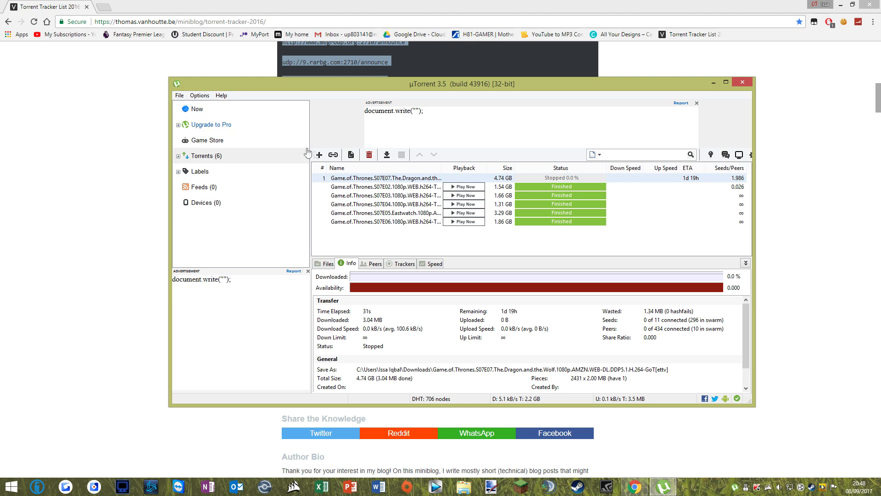
# Paste the copied tracker addresses into the S07E07 torrent's Properties tracker list
pyautogui.rightClick(384, 178)
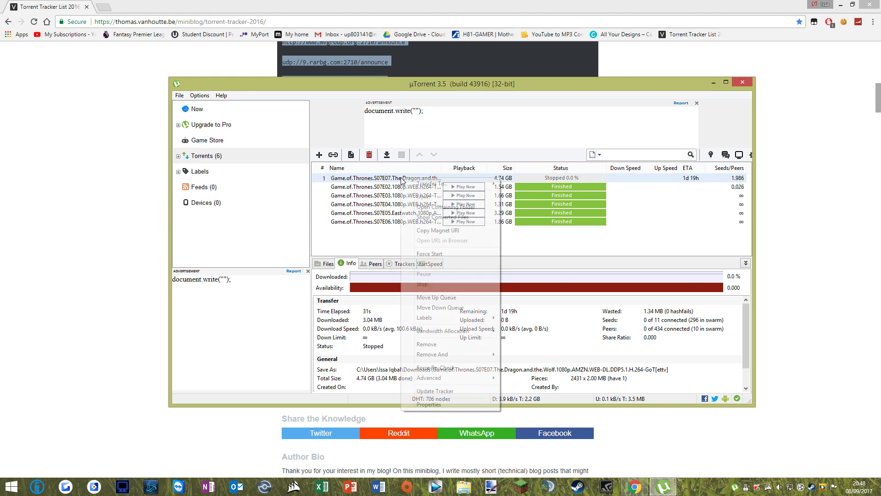
pyautogui.click(429, 405)
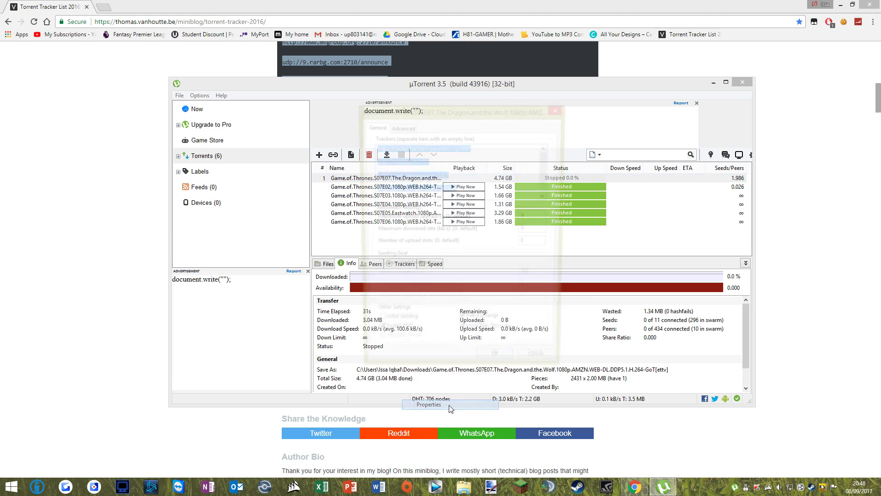
pyautogui.click(428, 404)
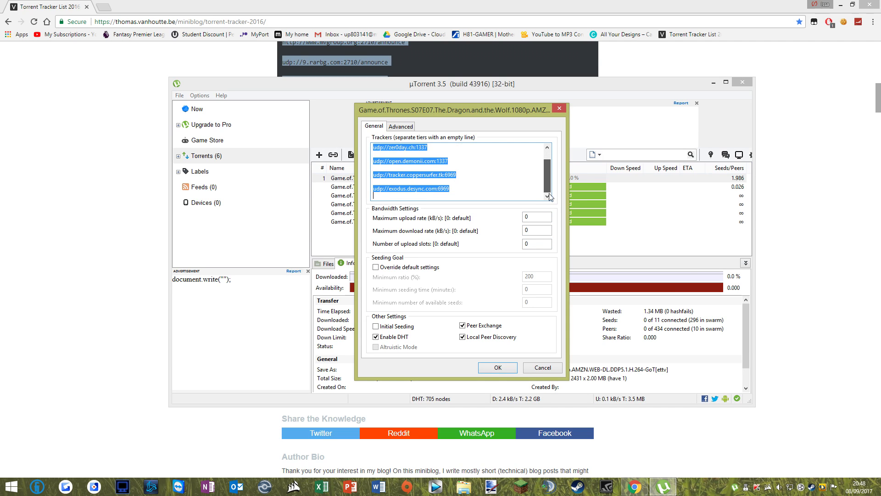
pyautogui.scroll(3)
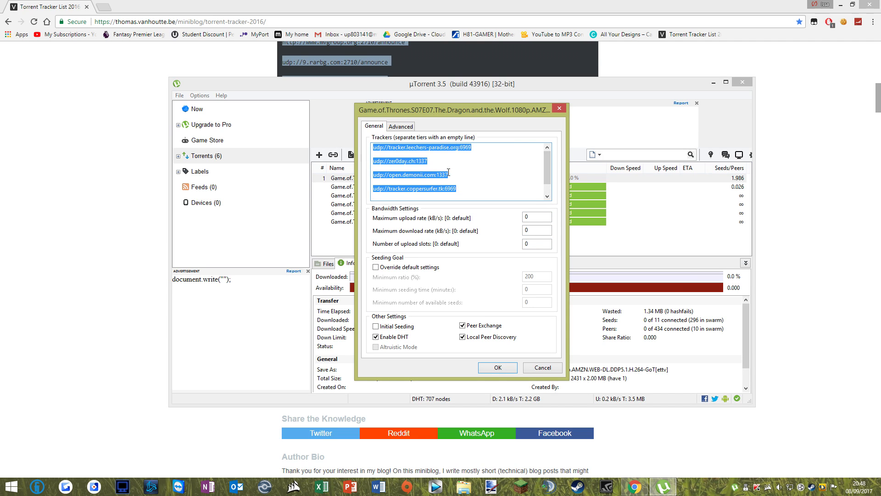
pyautogui.press('Delete')
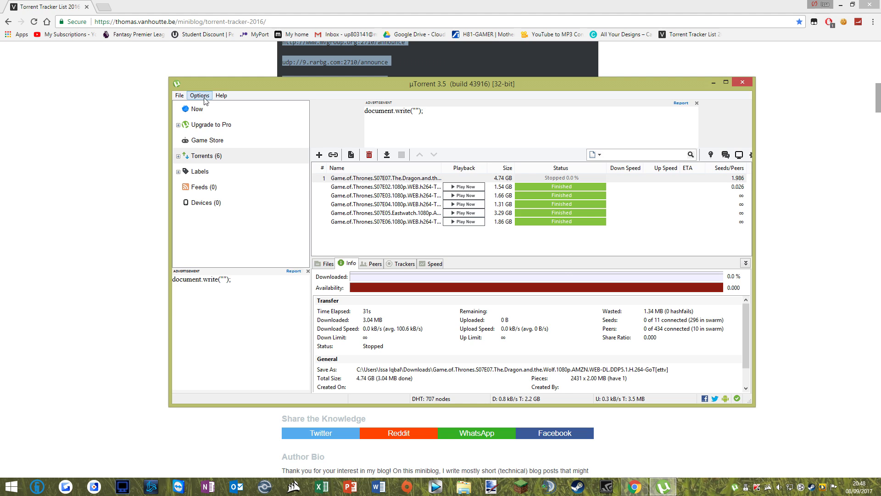
# Set Bandwidth preferences: upload 14, download 1800 kB/s, 2329 connections, 257 peers, 14 slots
pyautogui.click(198, 95)
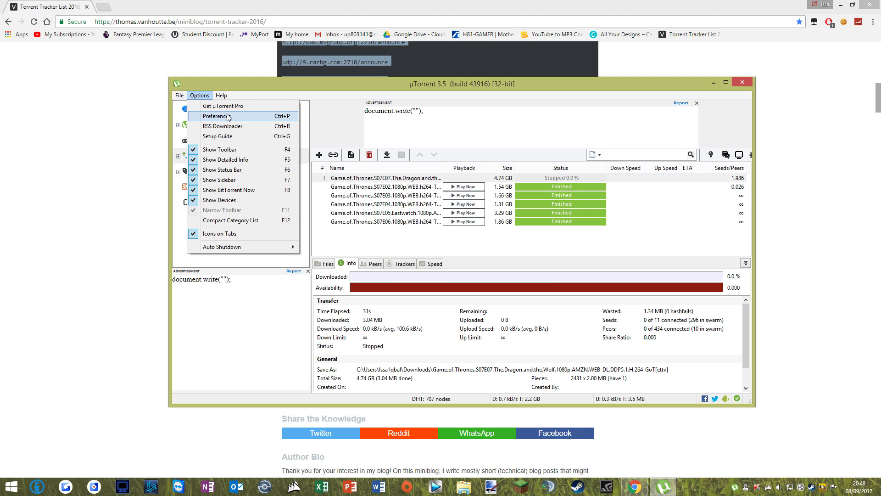
pyautogui.click(215, 116)
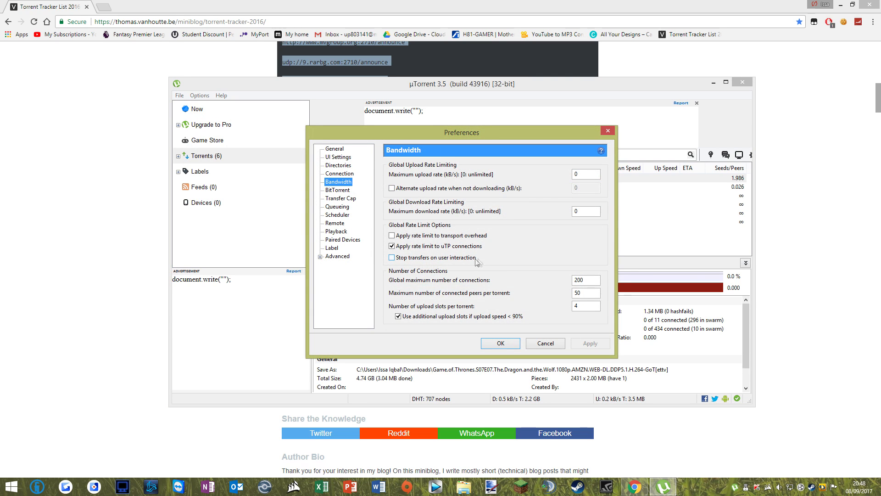
pyautogui.click(585, 173)
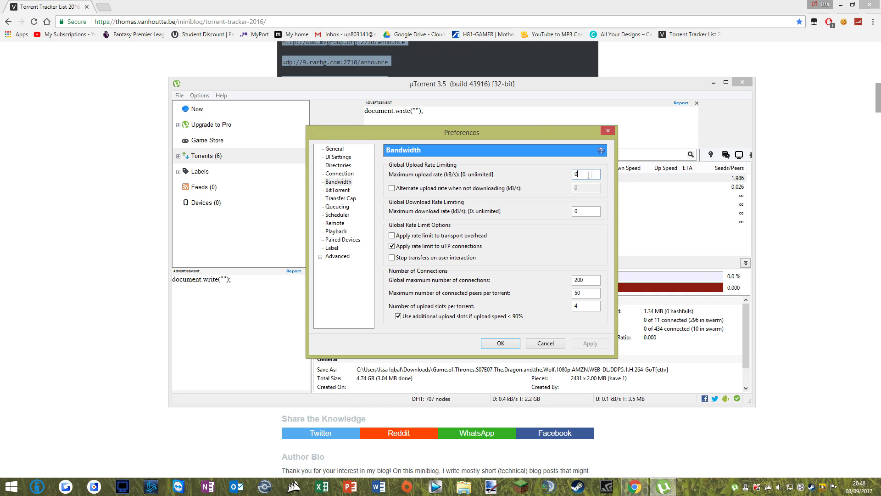
pyautogui.write('14')
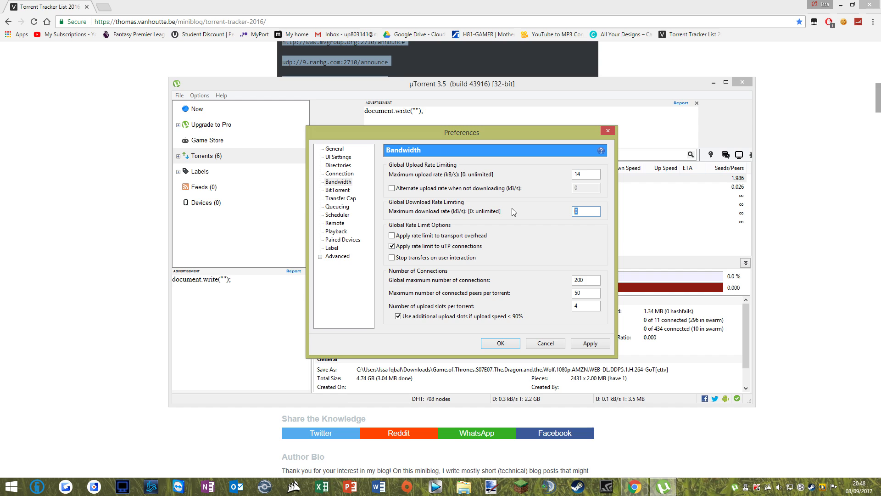
pyautogui.write('1800')
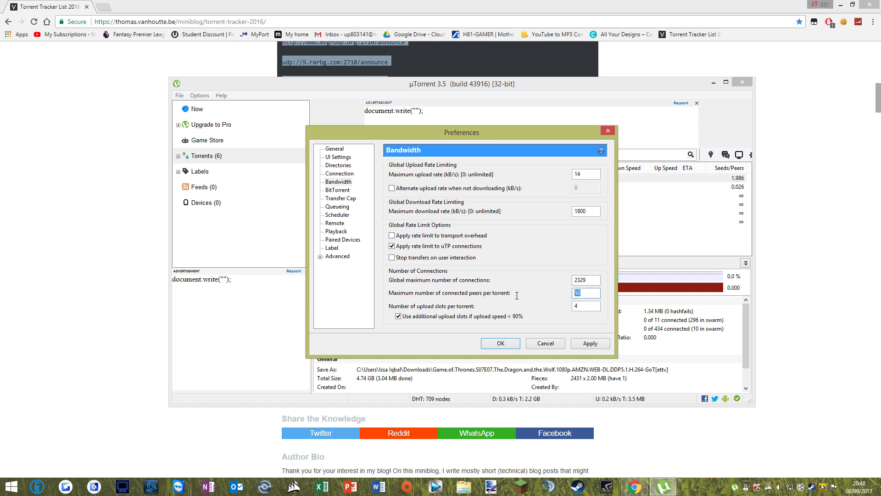
pyautogui.write('257')
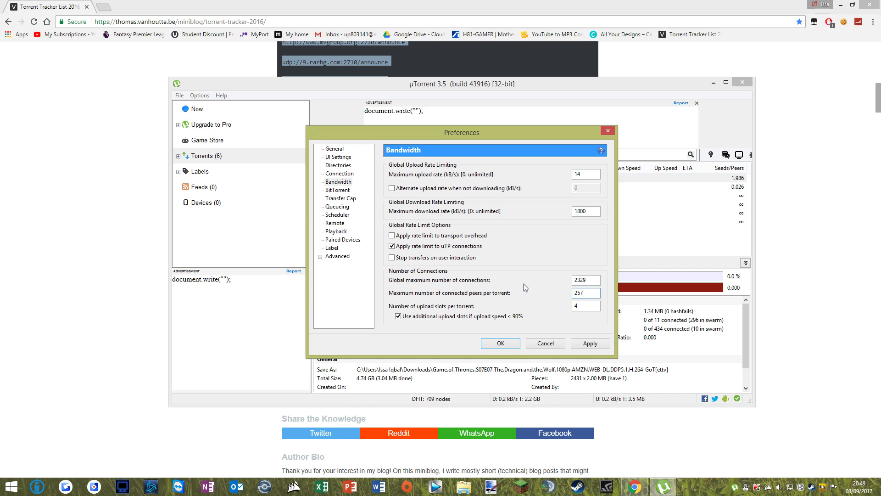
pyautogui.moveTo(606, 323)
pyautogui.write('14')
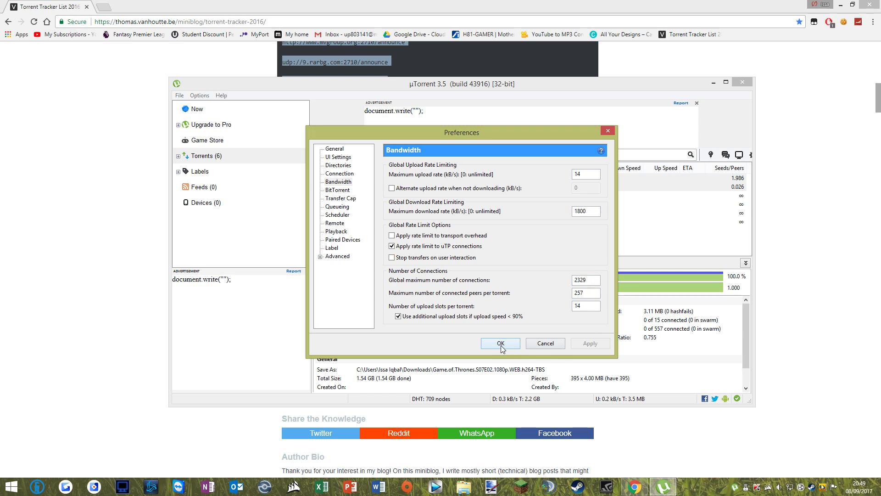
pyautogui.click(500, 343)
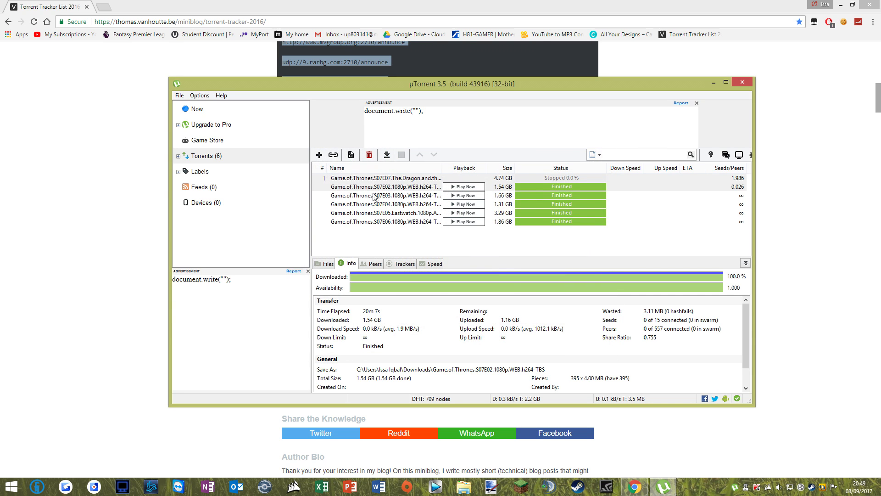
# Start the stopped S07E07 torrent from its right-click menu
pyautogui.rightClick(385, 178)
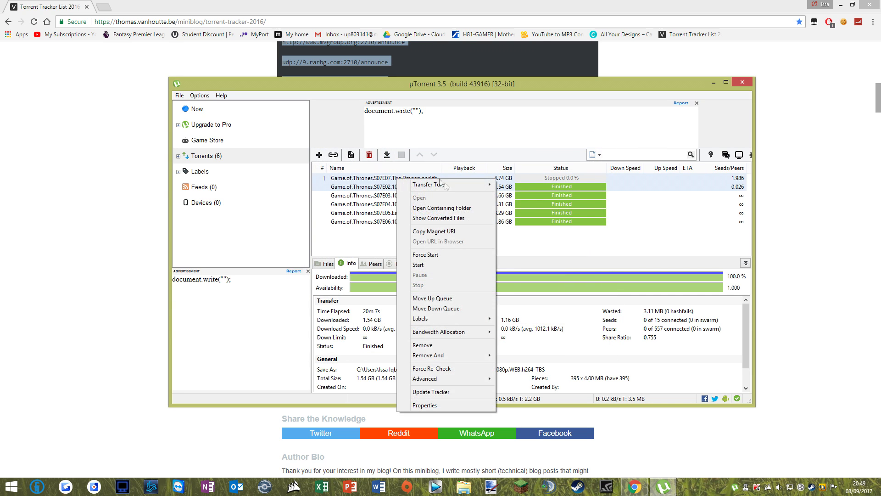
pyautogui.click(418, 264)
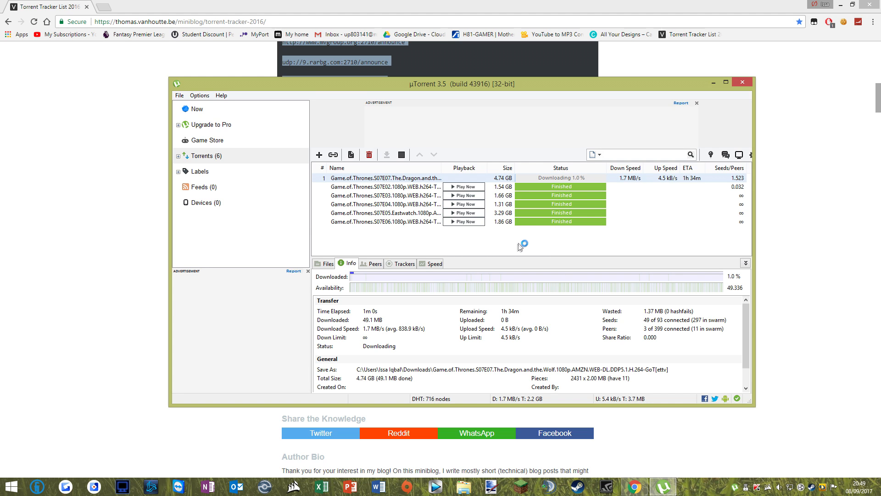
pyautogui.moveTo(488, 249)
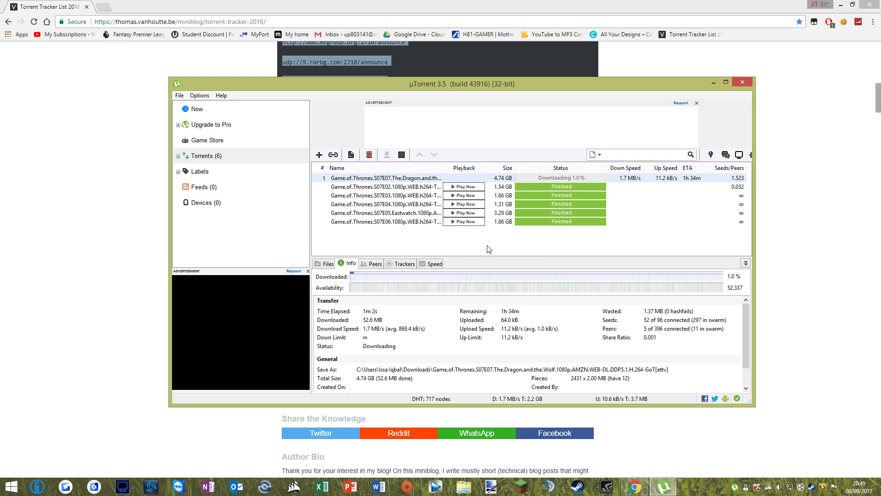